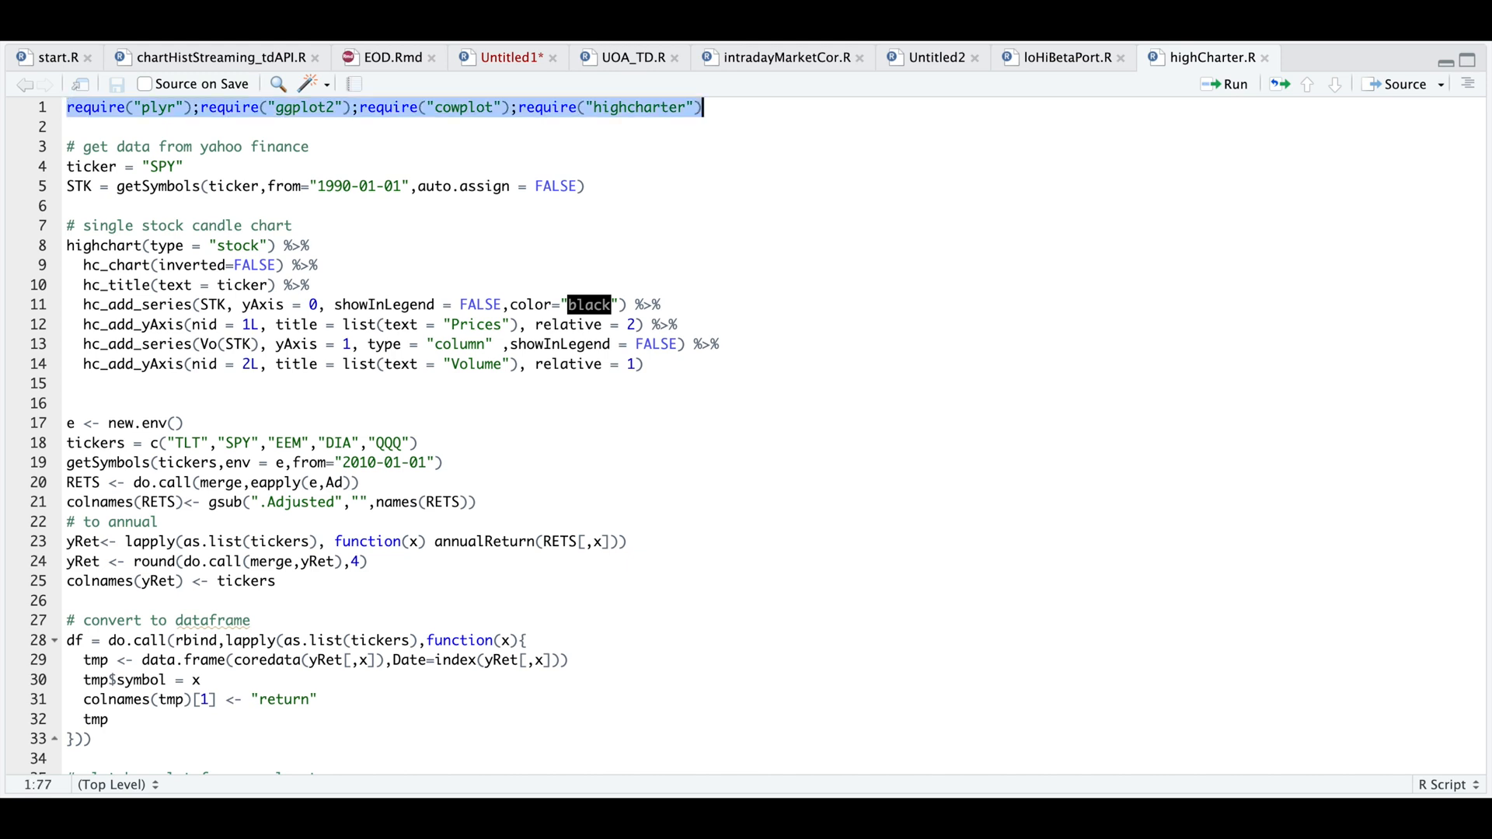
Load the charting packages and build the SPY candlestick chart with a volume panel.
{"action": "left_click", "coordinate": [187, 166]}
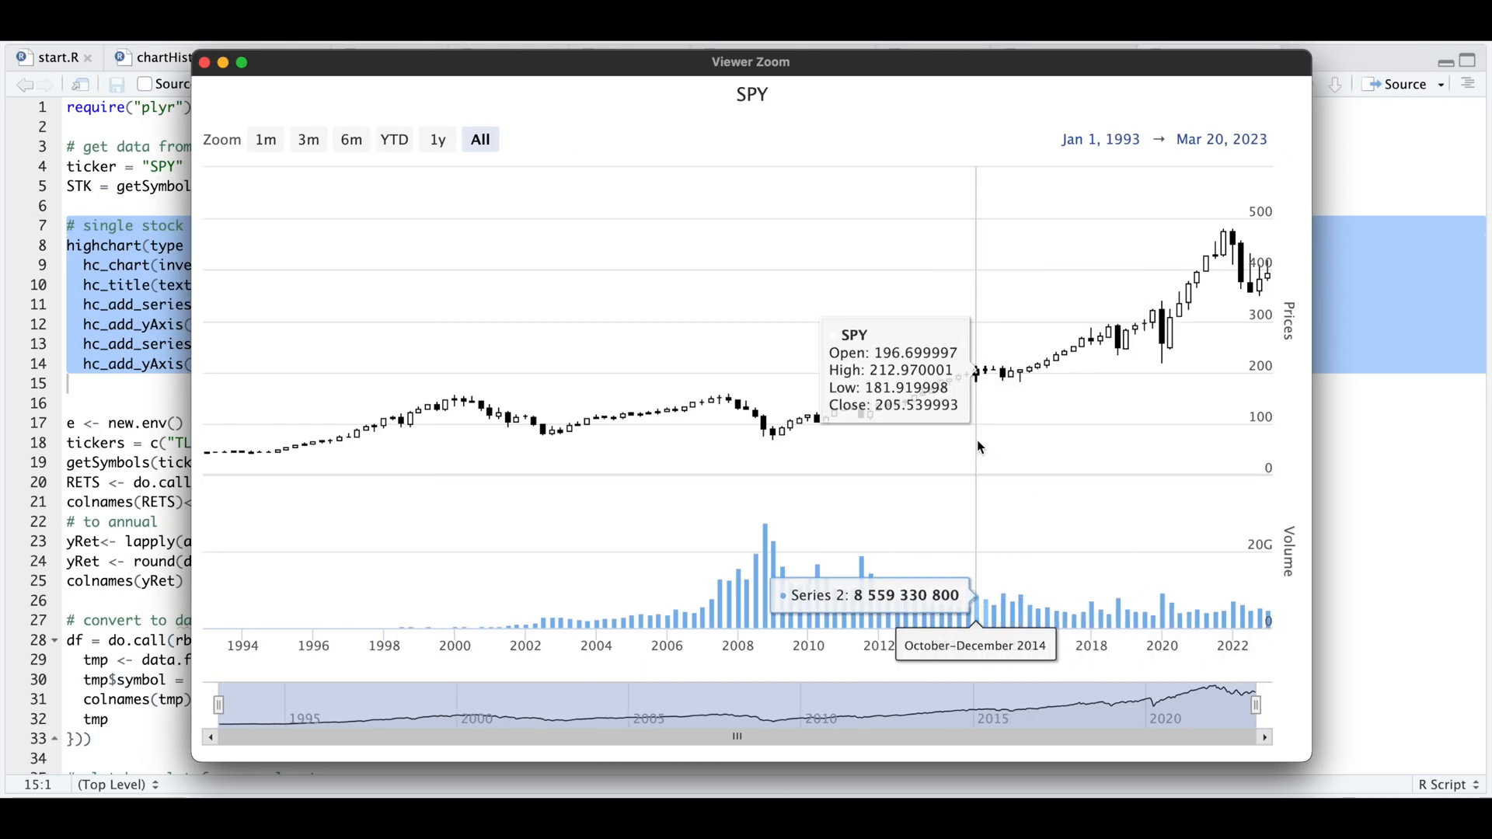
{"action": "mouse_move", "coordinate": [970, 444]}
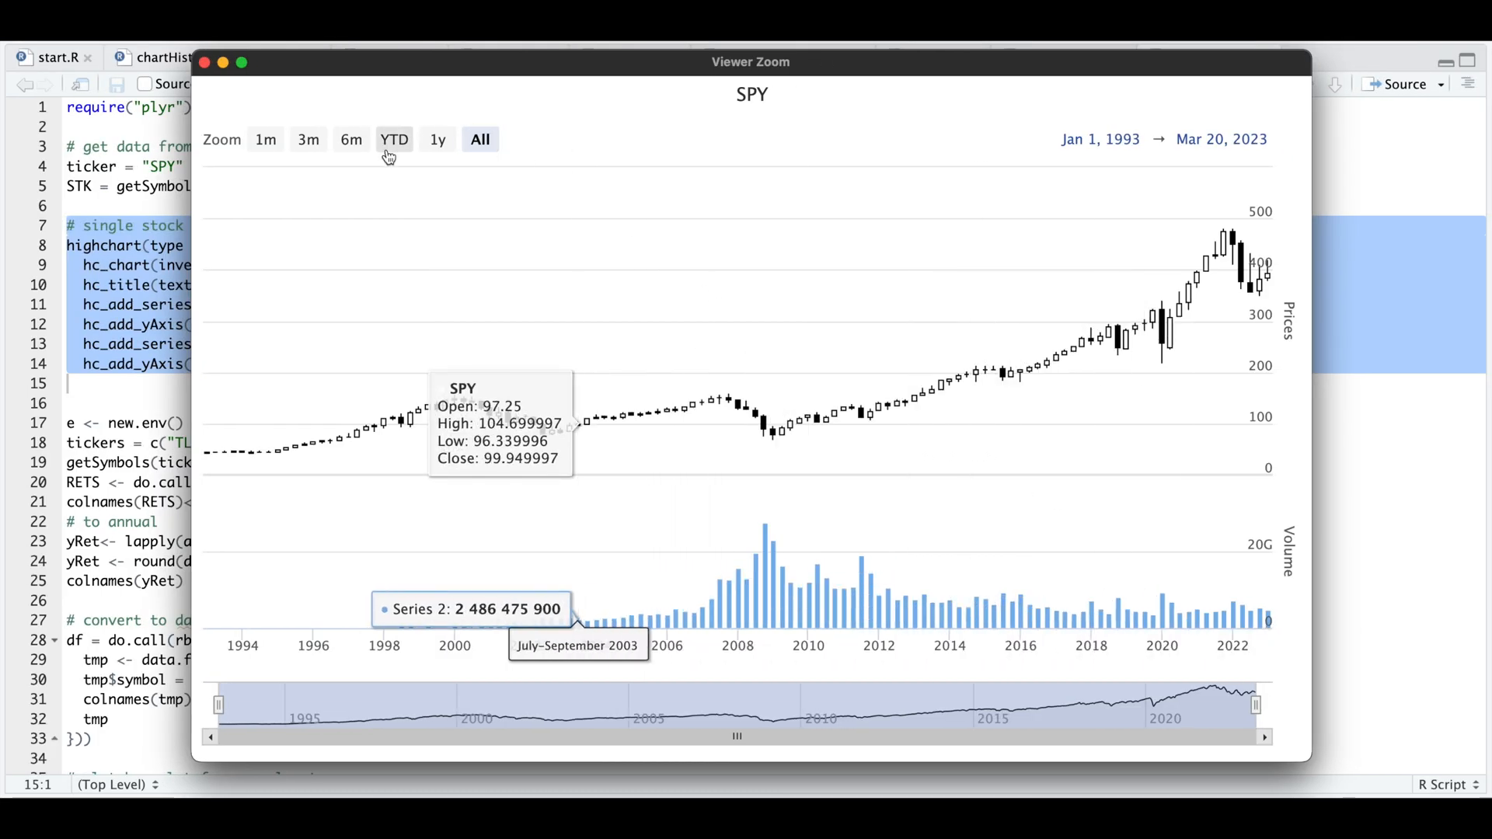
Show year-to-date, then from 02/01/2023, then drag the navigator back to span 2017 to March 2023.
{"action": "left_click", "coordinate": [393, 139]}
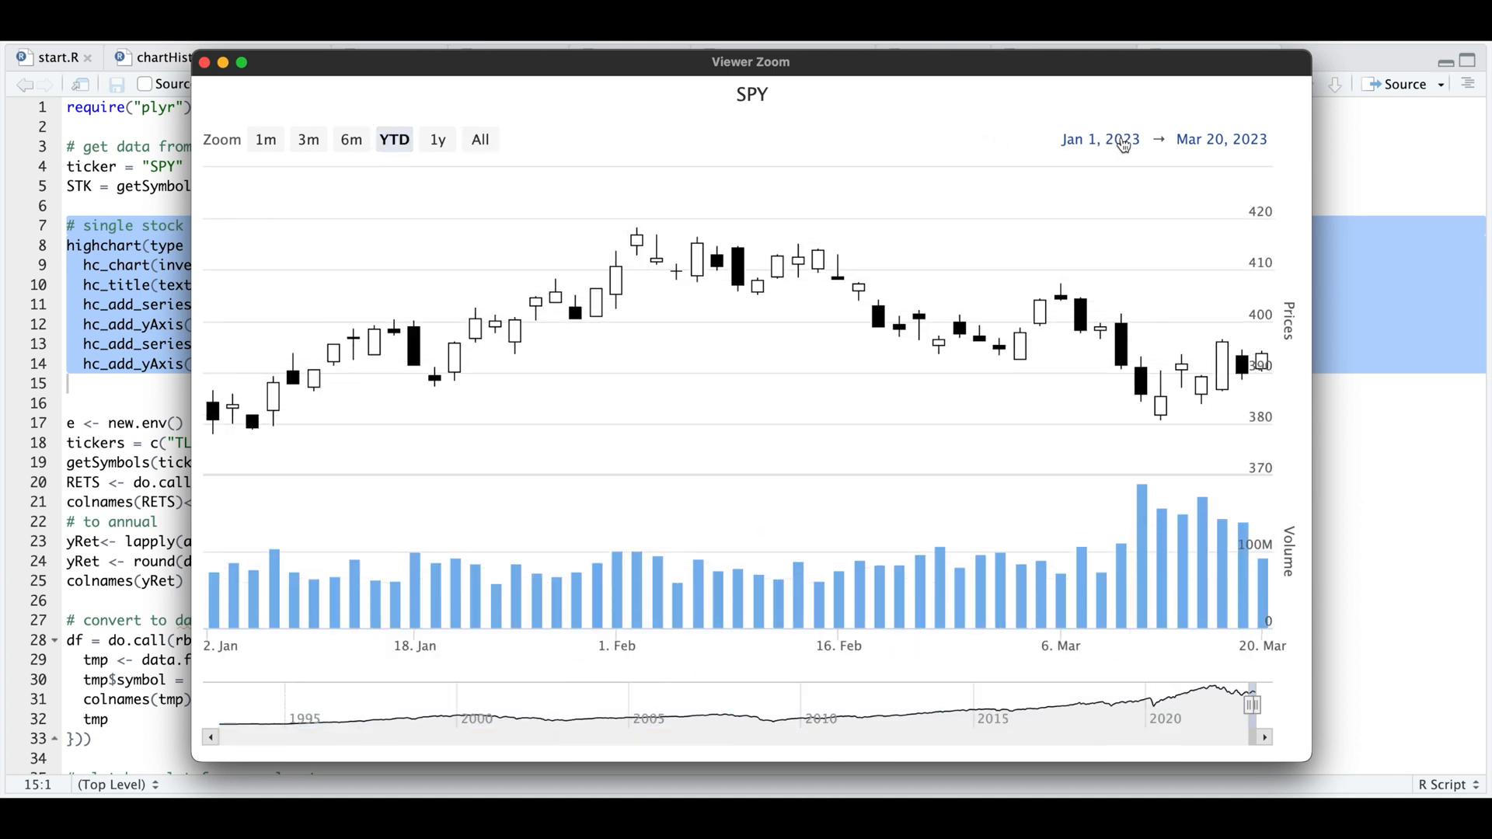
{"action": "left_click", "coordinate": [1099, 140]}
{"action": "type", "text": "02/01/"}
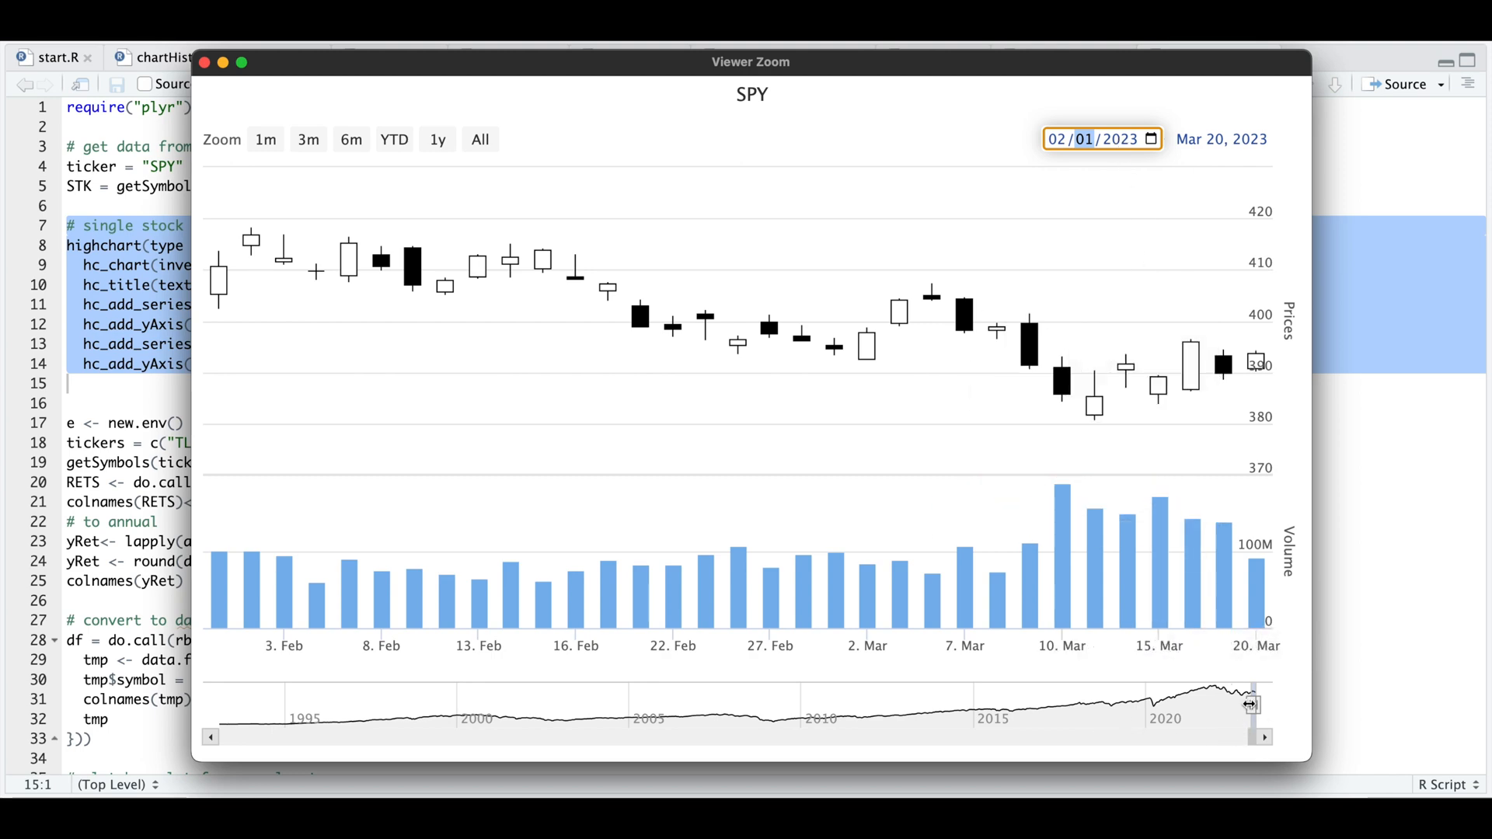
{"action": "left_click_drag", "start_coordinate": [1250, 704], "coordinate": [1038, 705]}
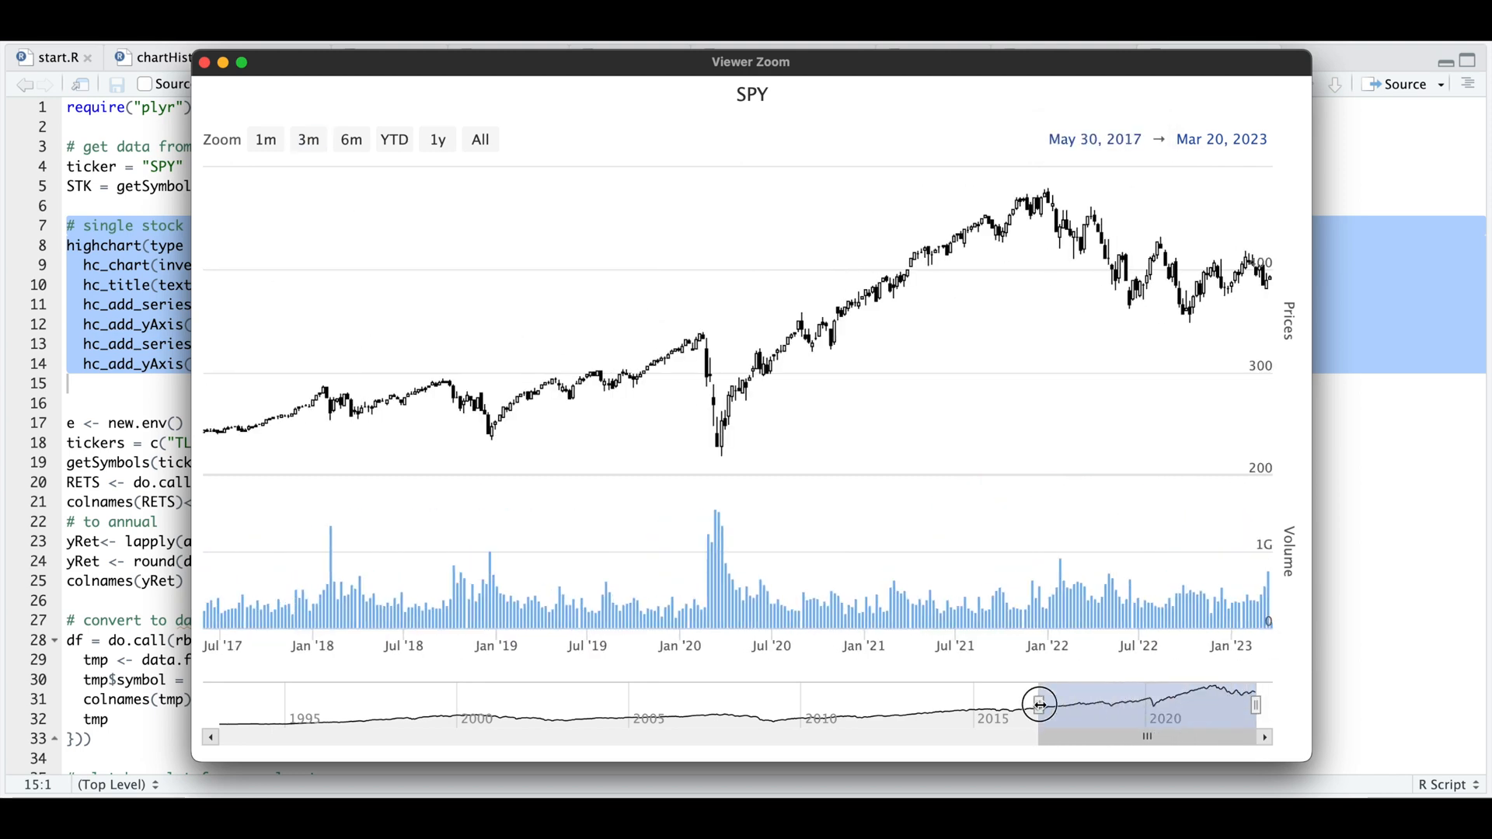
{"action": "left_click_drag", "start_coordinate": [1039, 704], "coordinate": [1035, 704]}
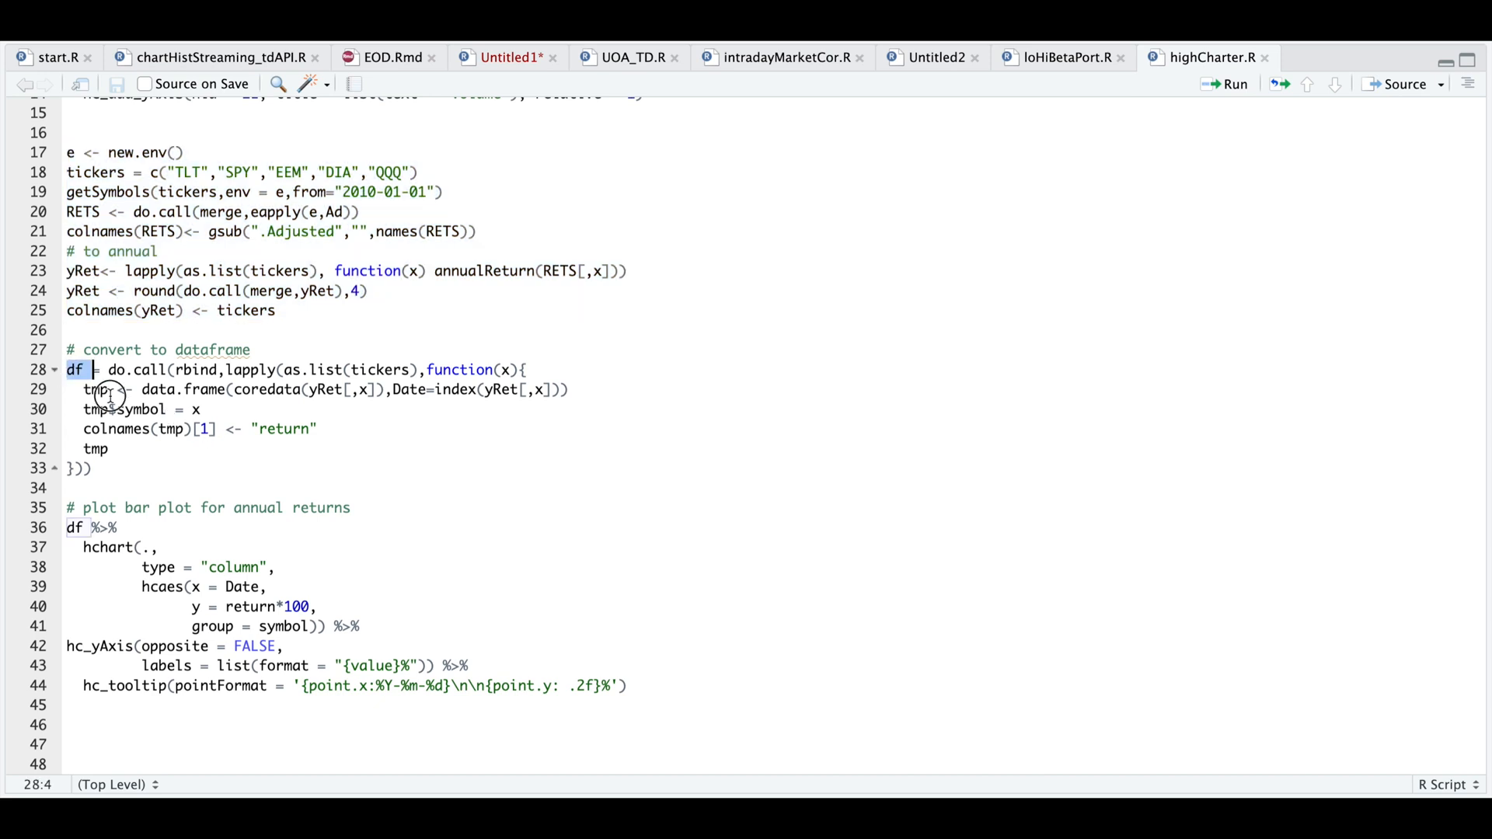
Run lines 28–33 combining the five tickers' annual returns into one data frame.
{"action": "left_click_drag", "start_coordinate": [75, 369], "coordinate": [90, 468]}
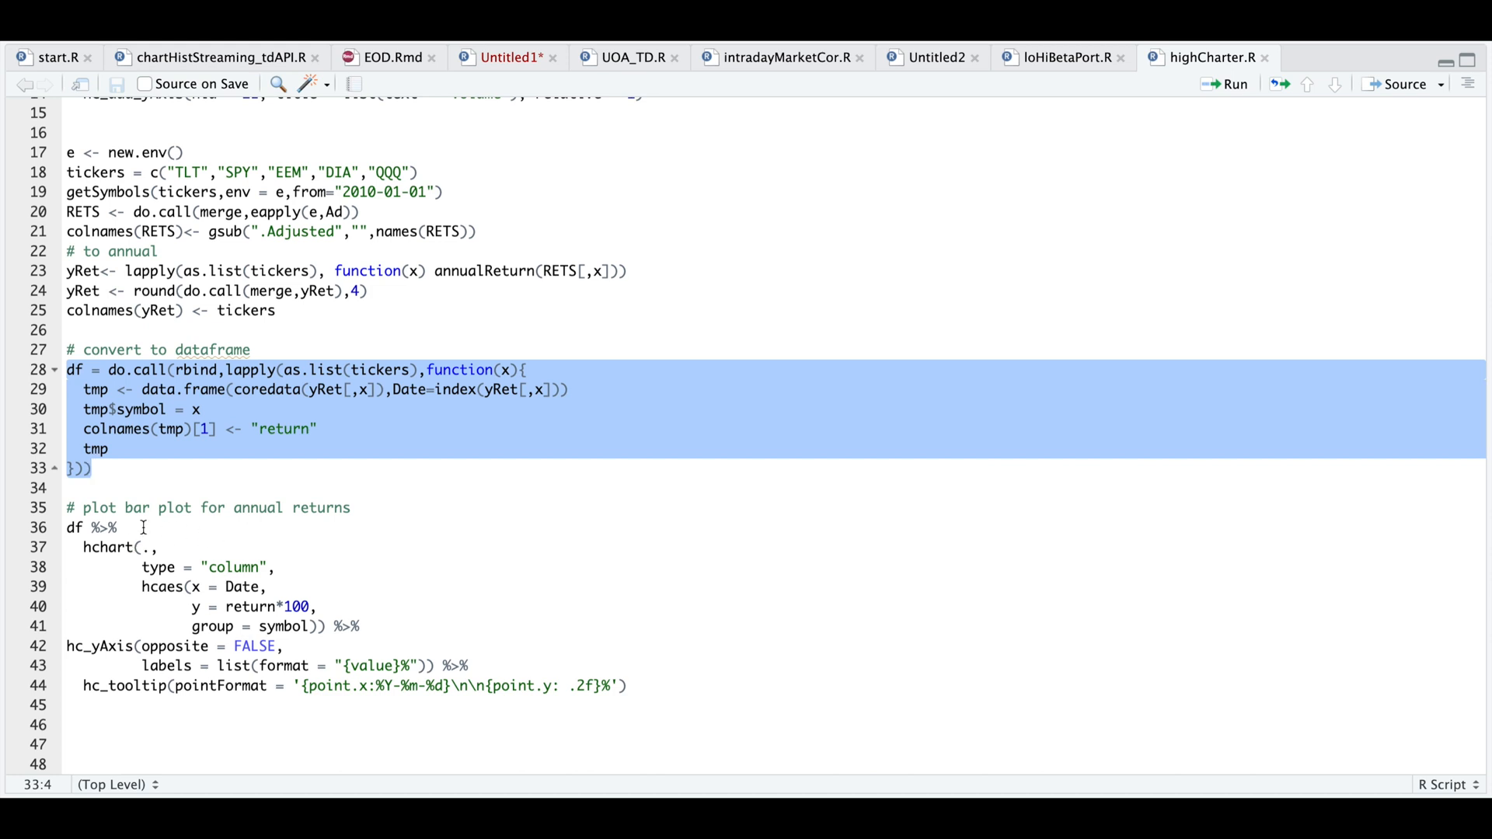
{"action": "left_click", "coordinate": [93, 467]}
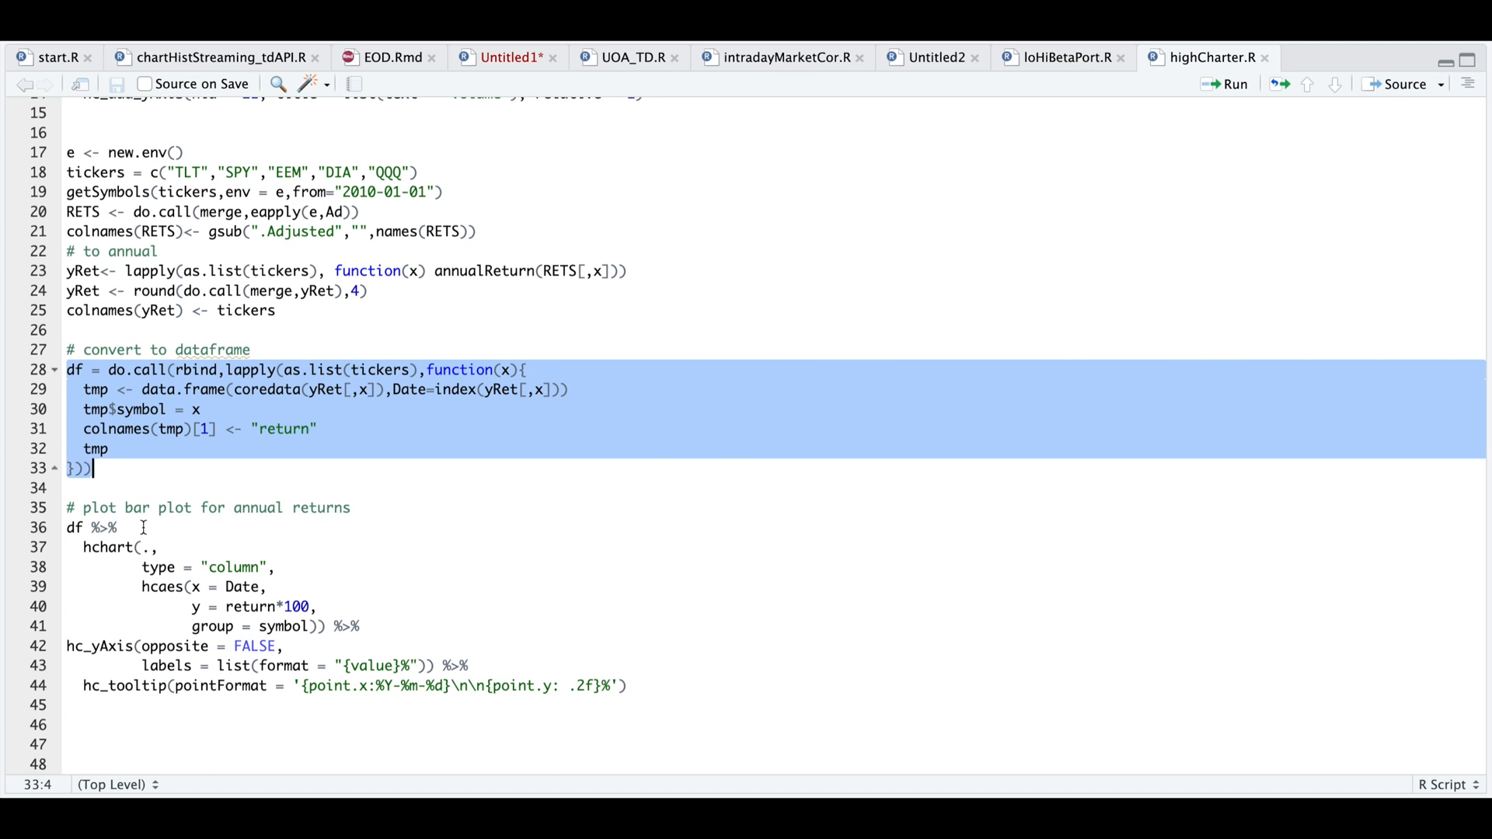
{"action": "mouse_move", "coordinate": [614, 698]}
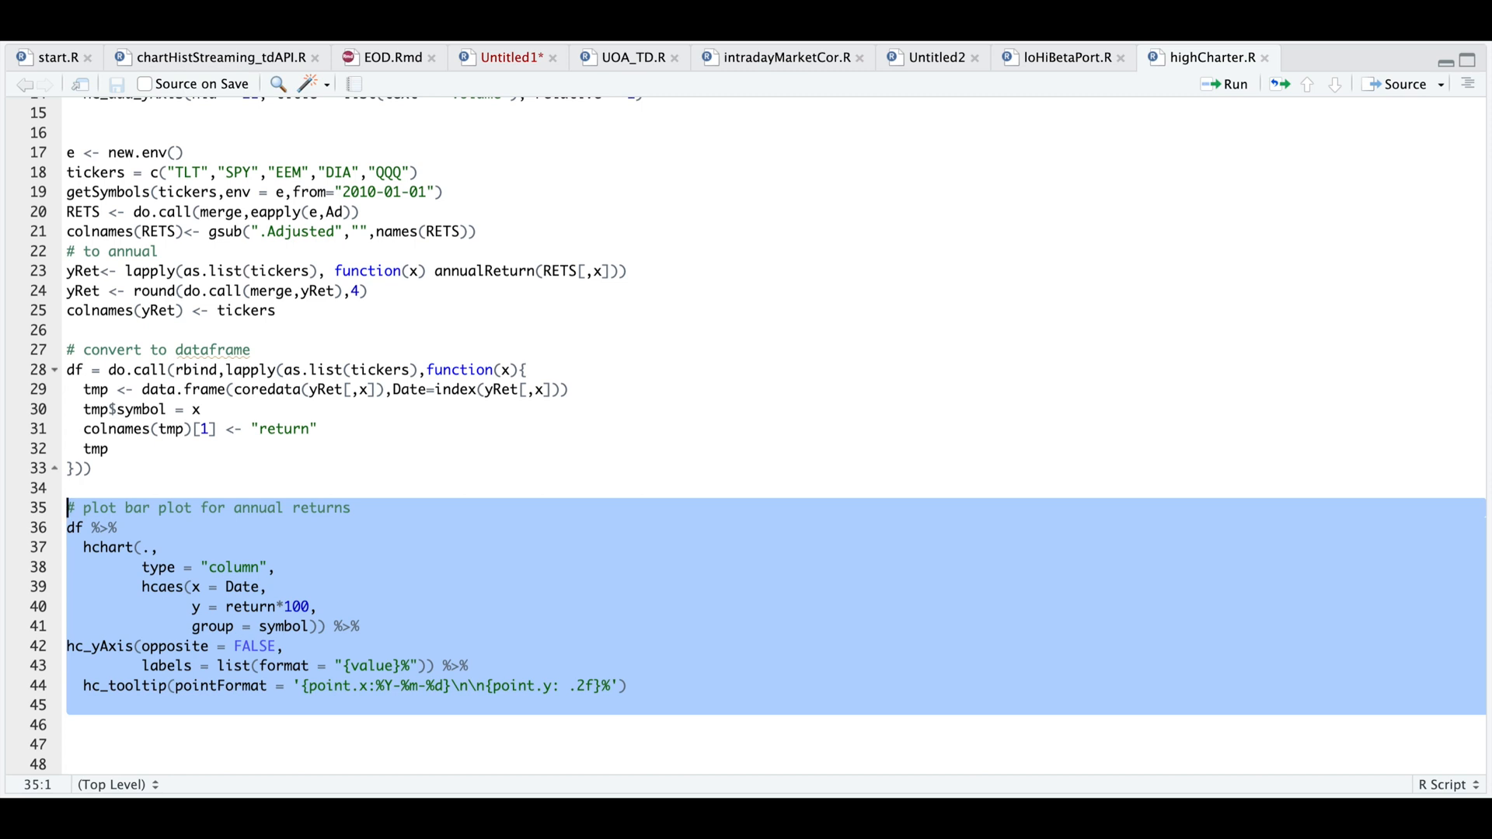
Render the 2011–2023 annual-return bar chart, view it enlarged, then close the zoom window.
{"action": "left_click", "coordinate": [1233, 84]}
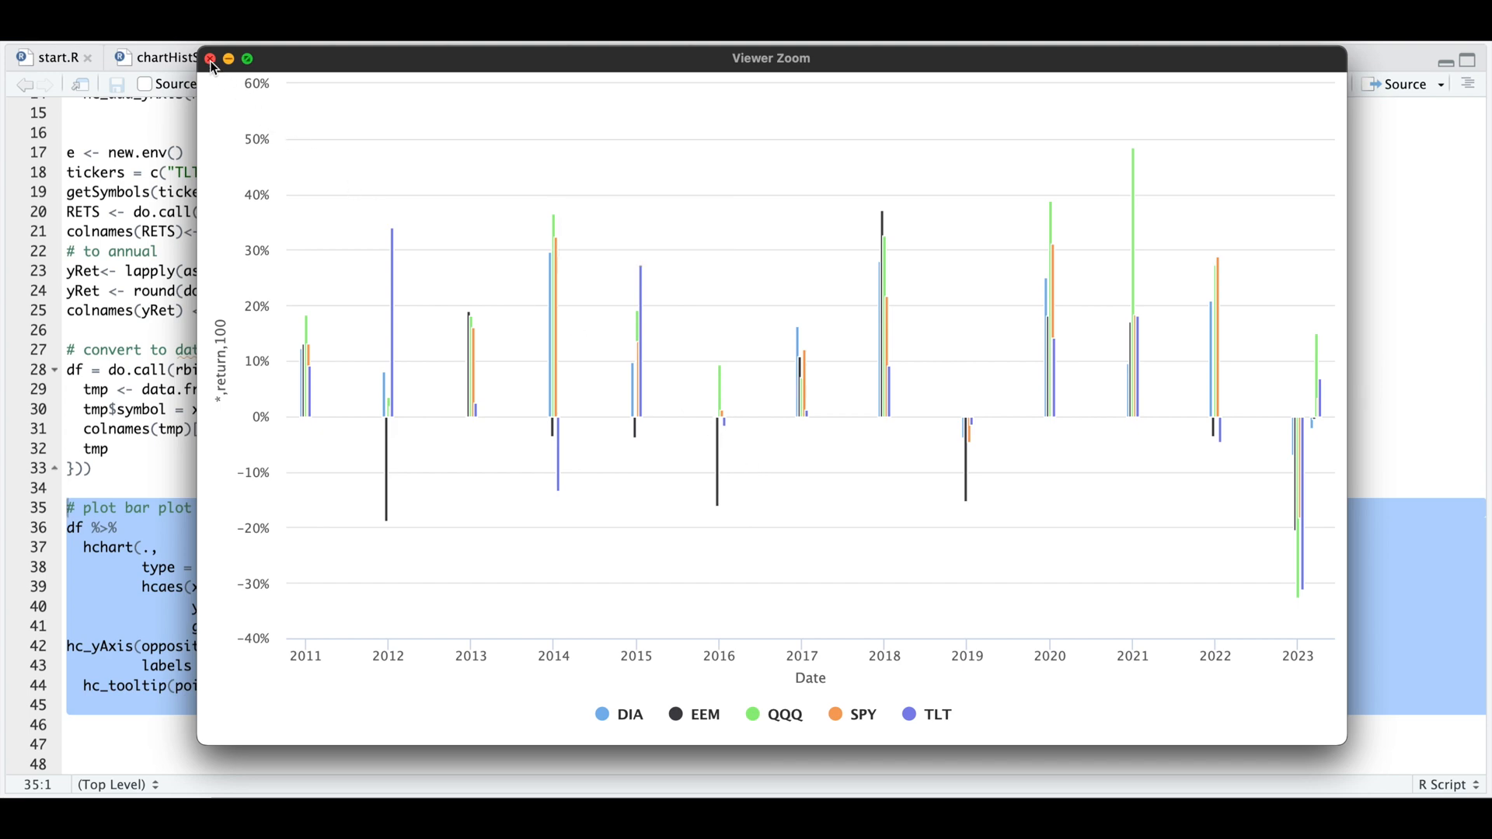
{"action": "left_click", "coordinate": [211, 59]}
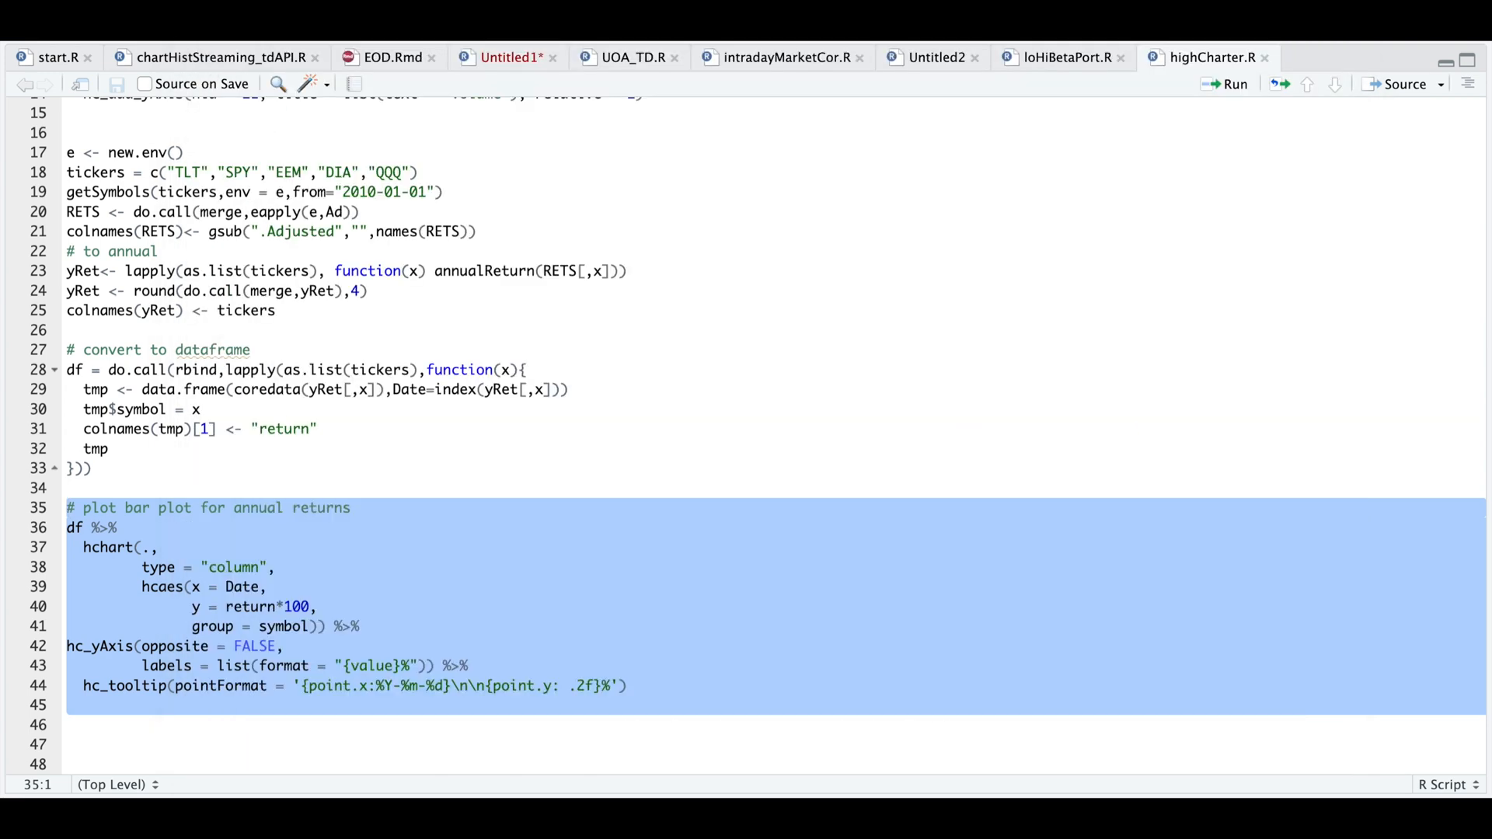
Export the bar chart via Save as Web Page as Untitled.html on the Desktop.
{"action": "left_click", "coordinate": [1231, 84]}
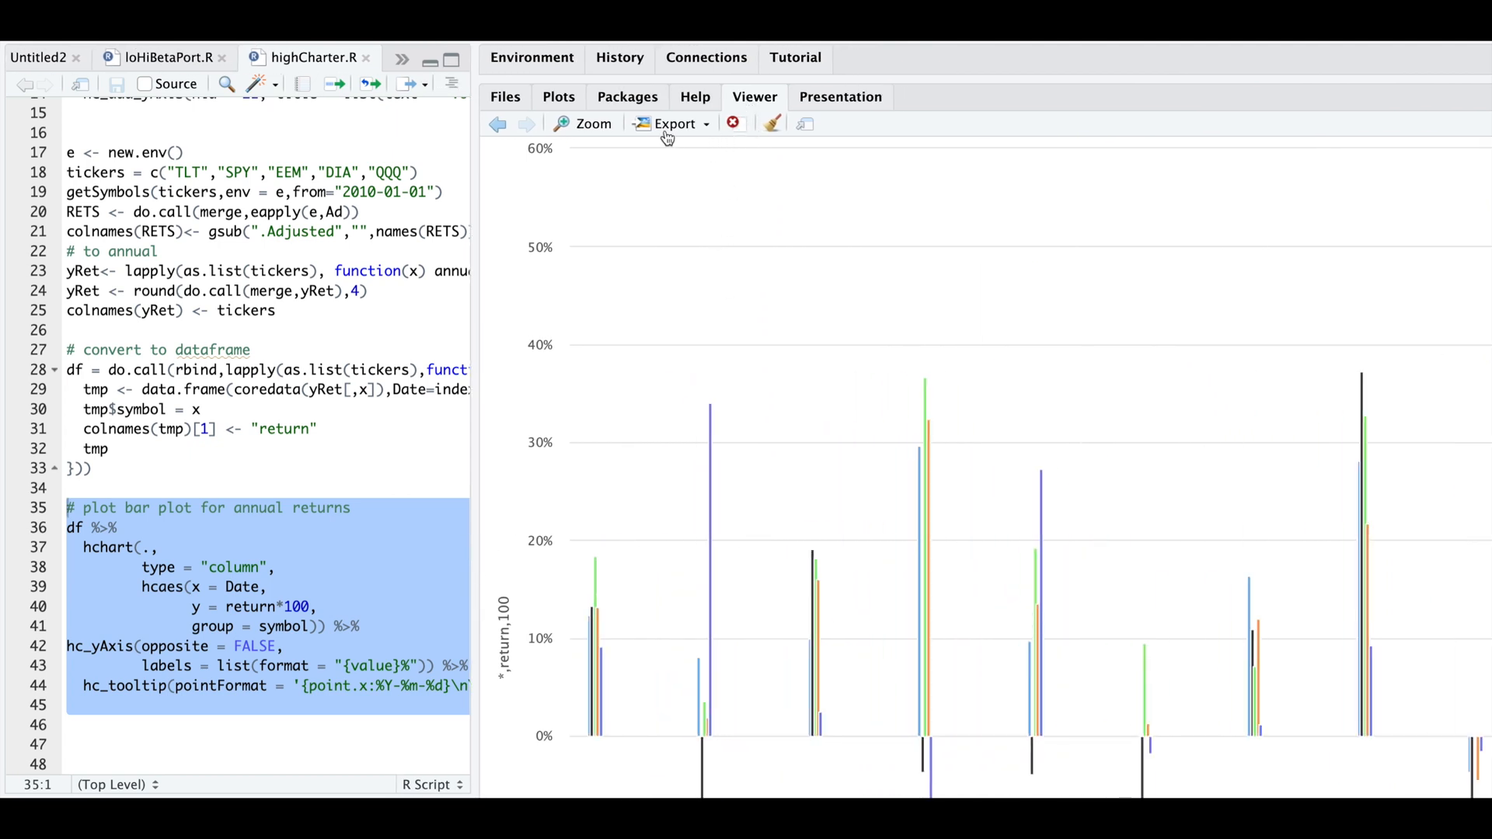
{"action": "left_click", "coordinate": [674, 123]}
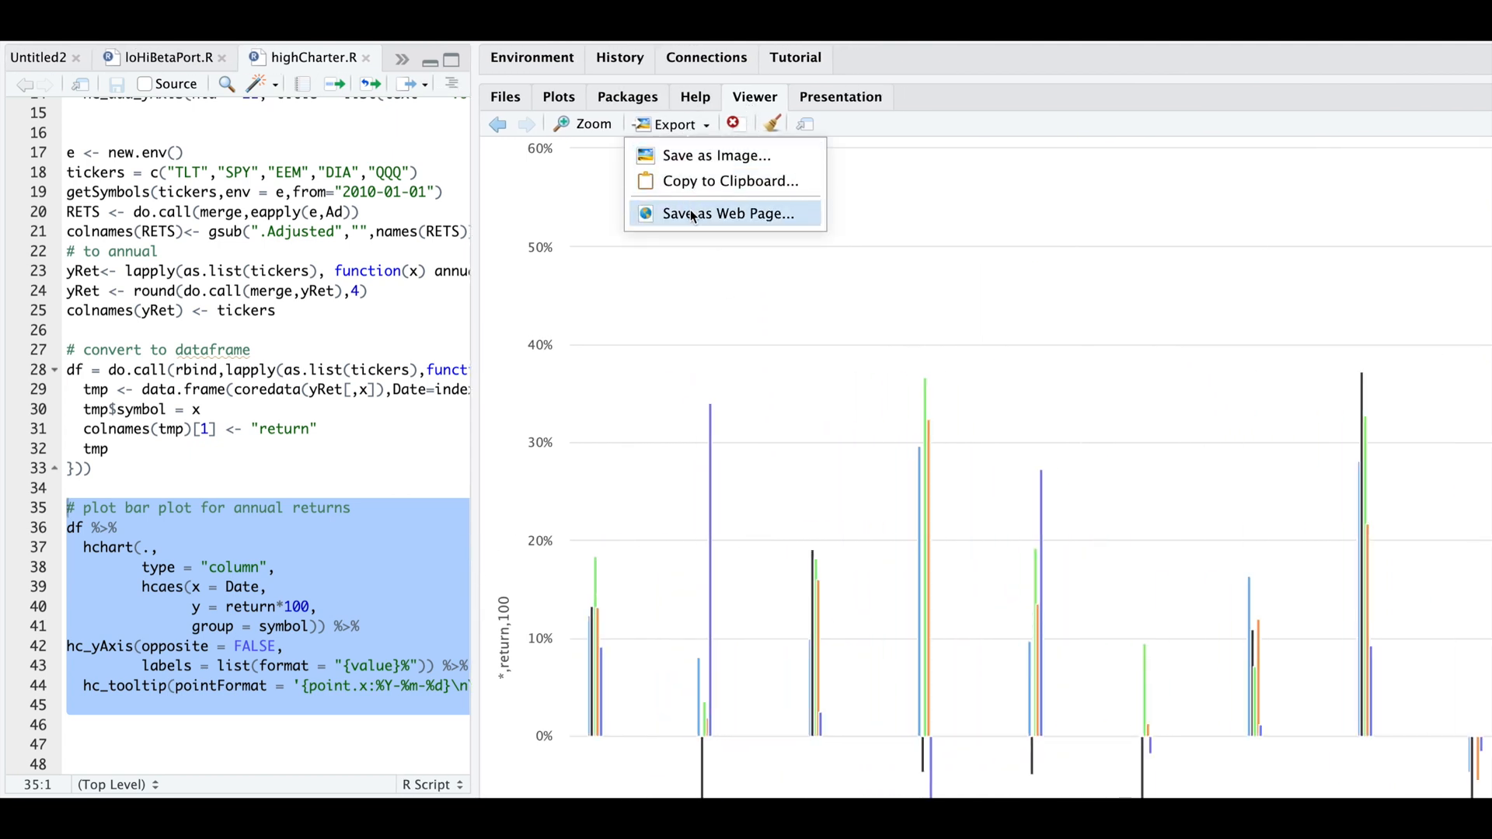
{"action": "left_click", "coordinate": [728, 213]}
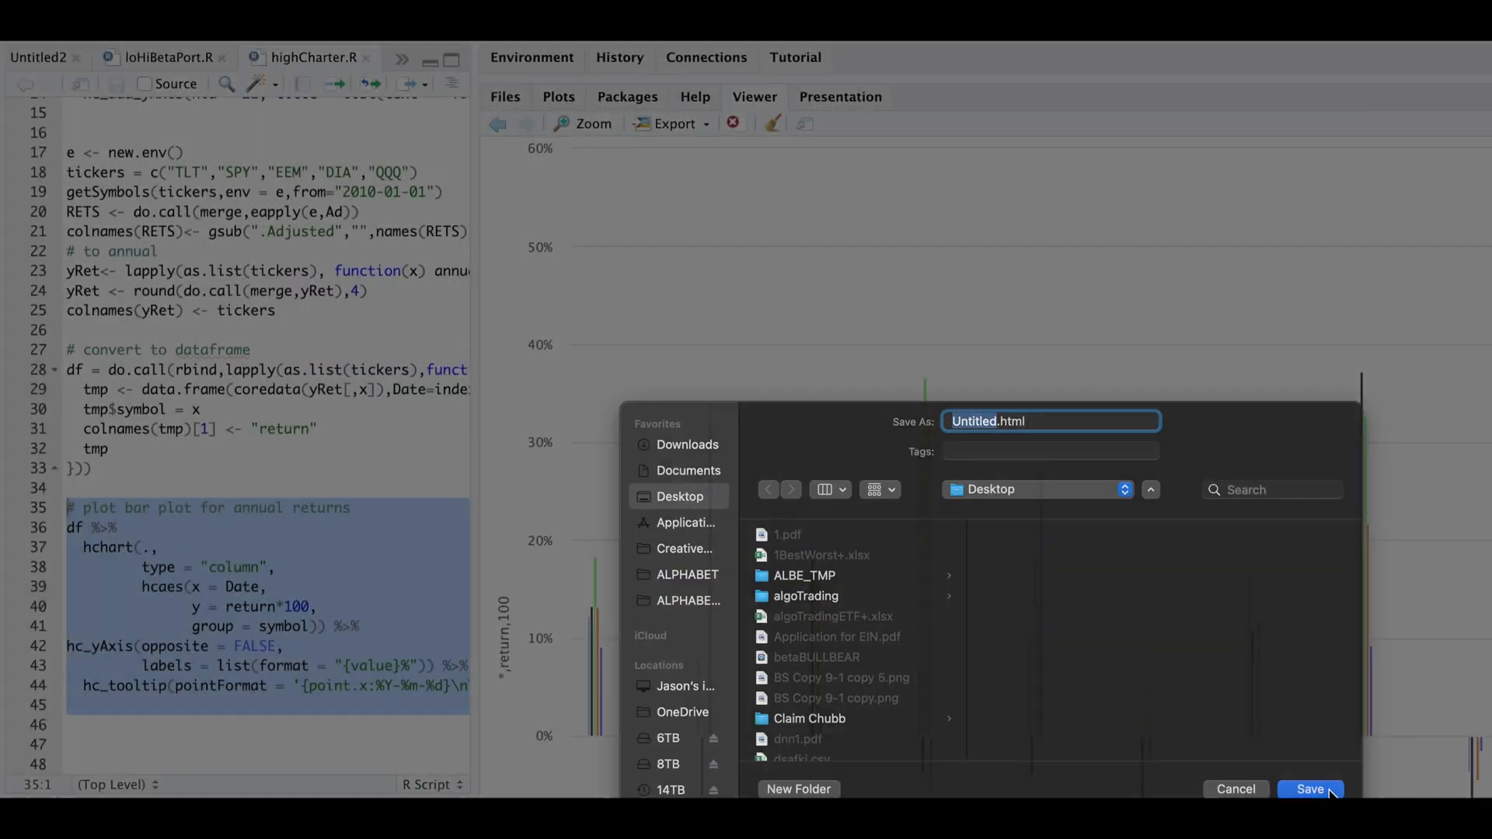
{"action": "left_click", "coordinate": [1309, 789]}
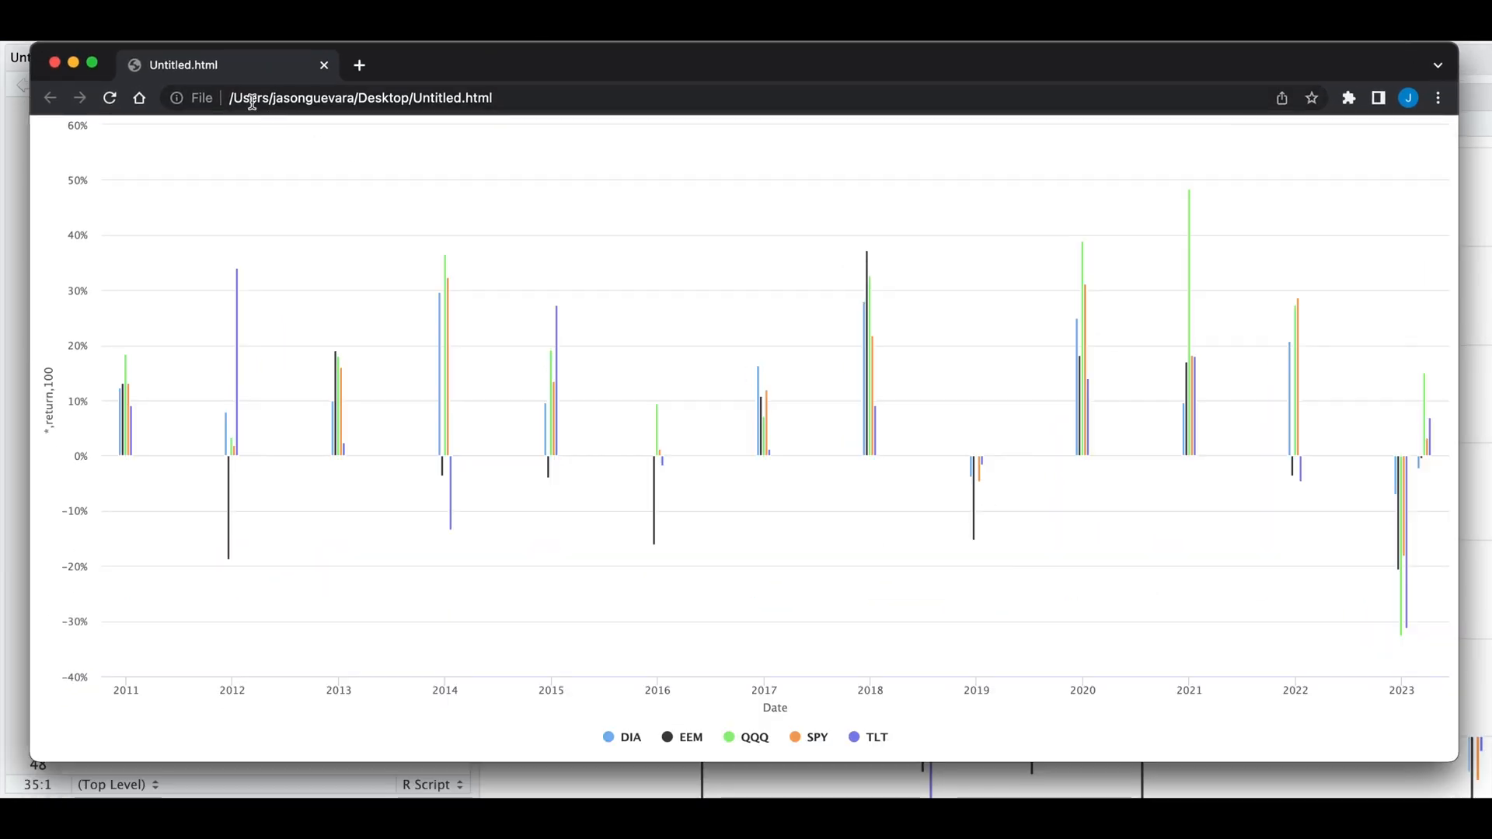
{"action": "mouse_move", "coordinate": [499, 100]}
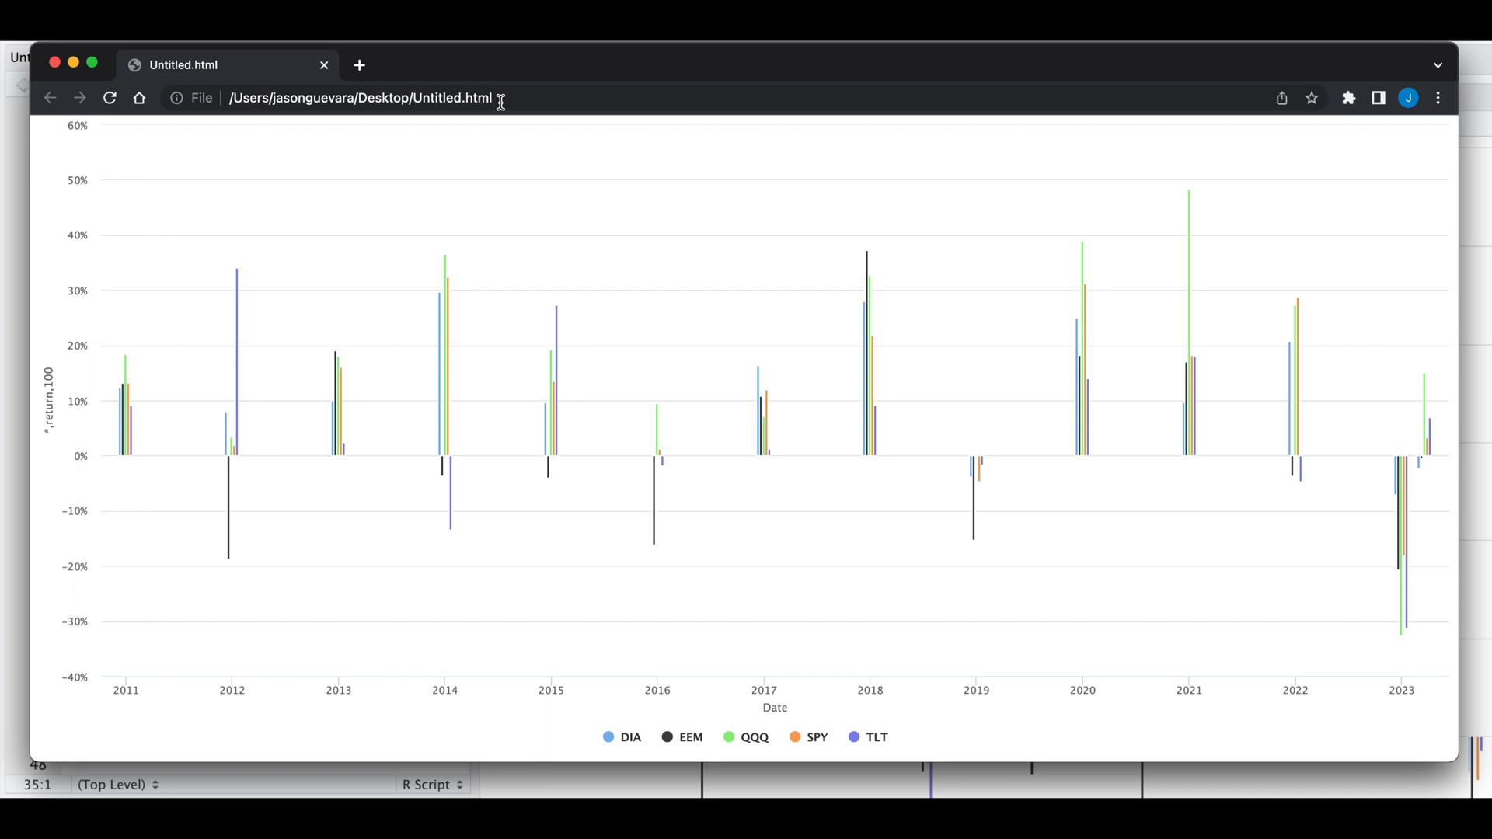